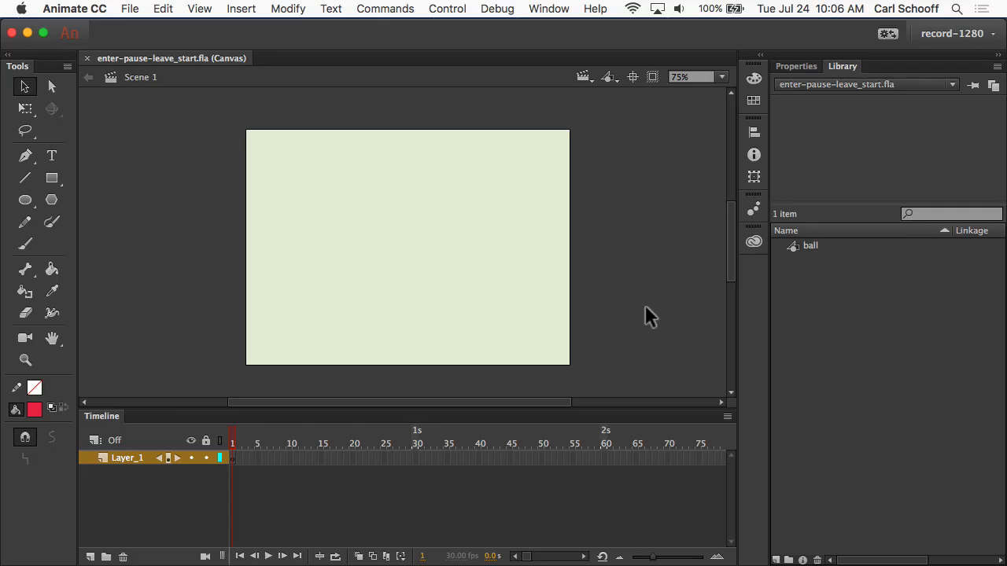
pyautogui.moveTo(664, 233)
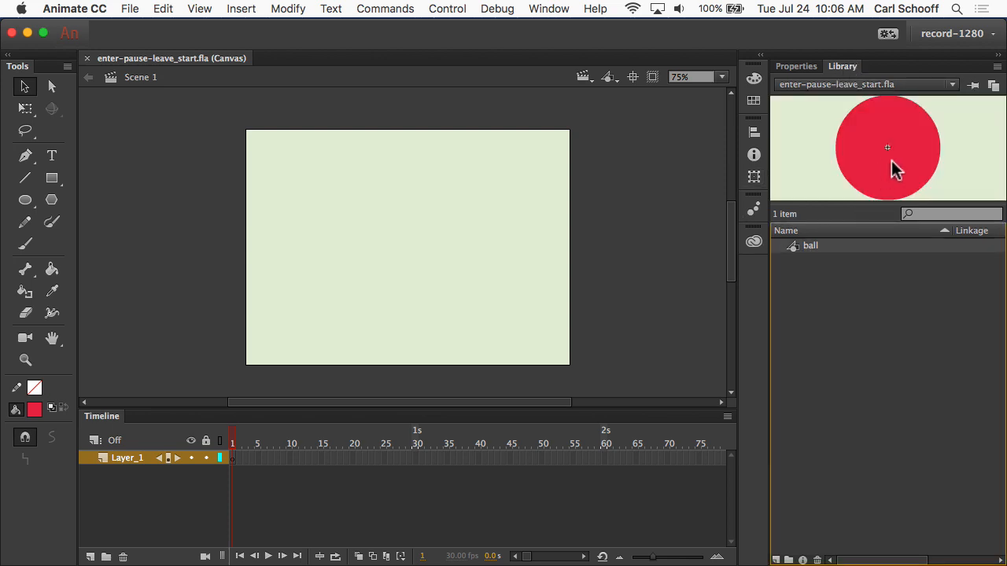
# Step: Place a ball instance from the Library just outside the stage's left edge on frame 1
pyautogui.moveTo(887, 148); pyautogui.dragTo(163, 244)
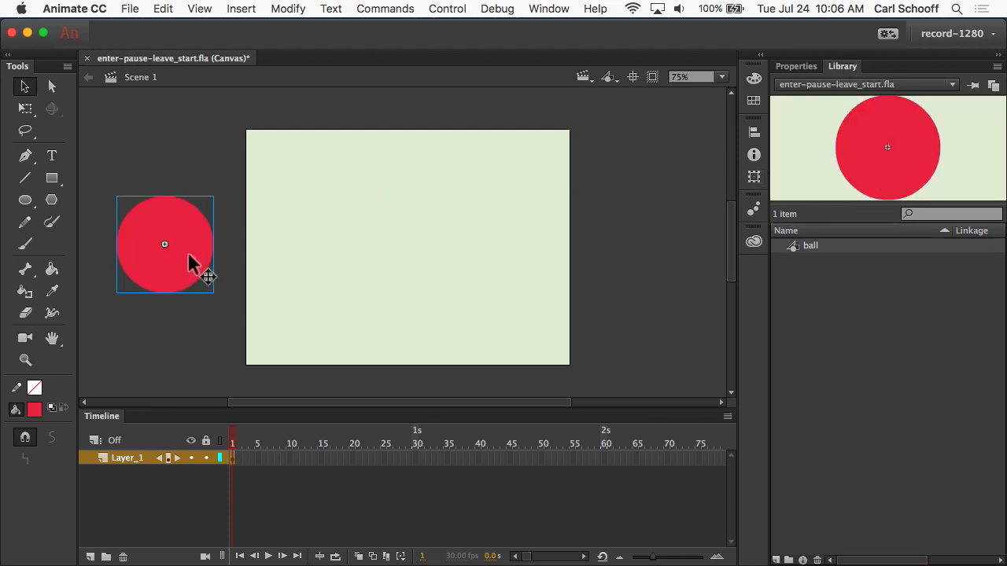
pyautogui.moveTo(164, 244); pyautogui.dragTo(188, 244)
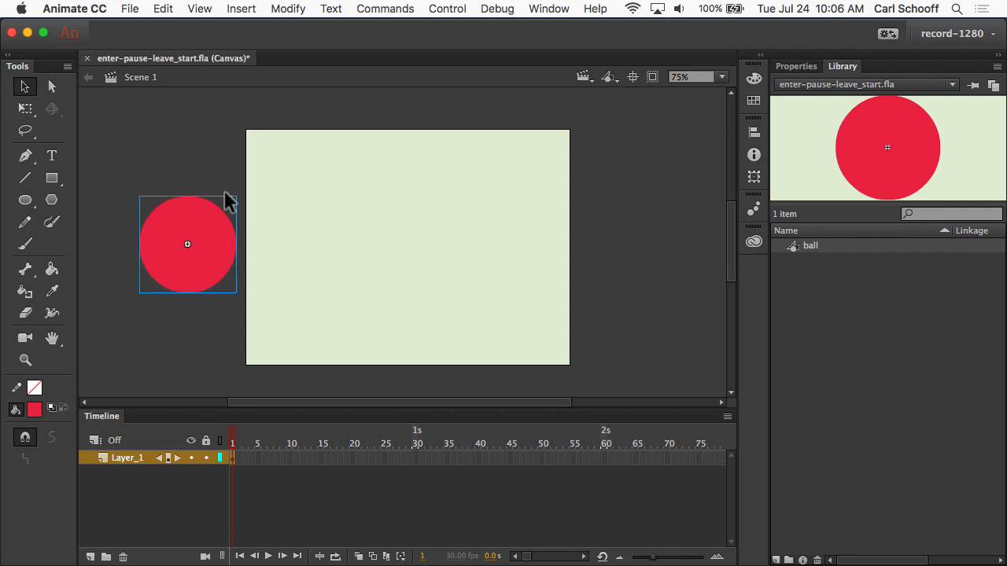
pyautogui.moveTo(192, 276)
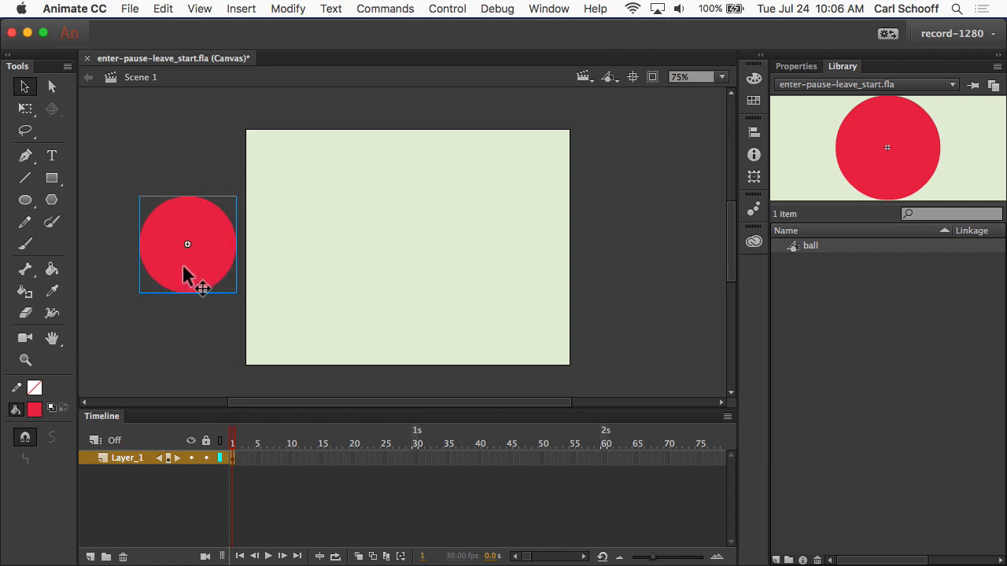
pyautogui.moveTo(220, 400)
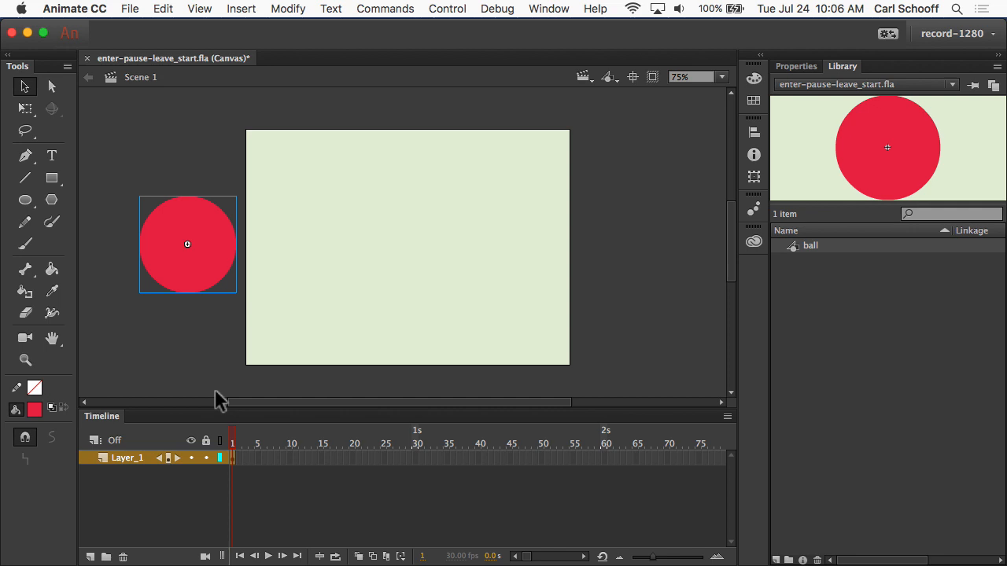
pyautogui.moveTo(299, 469)
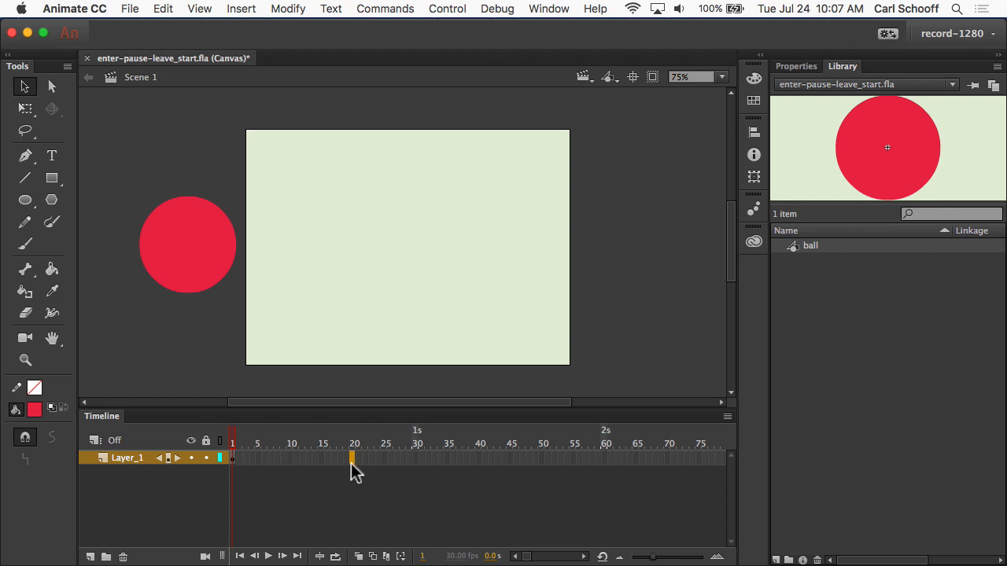
# Step: Keyframe frame 20 on the ball's layer with the ball aligned to the stage centre
pyautogui.click(352, 443)
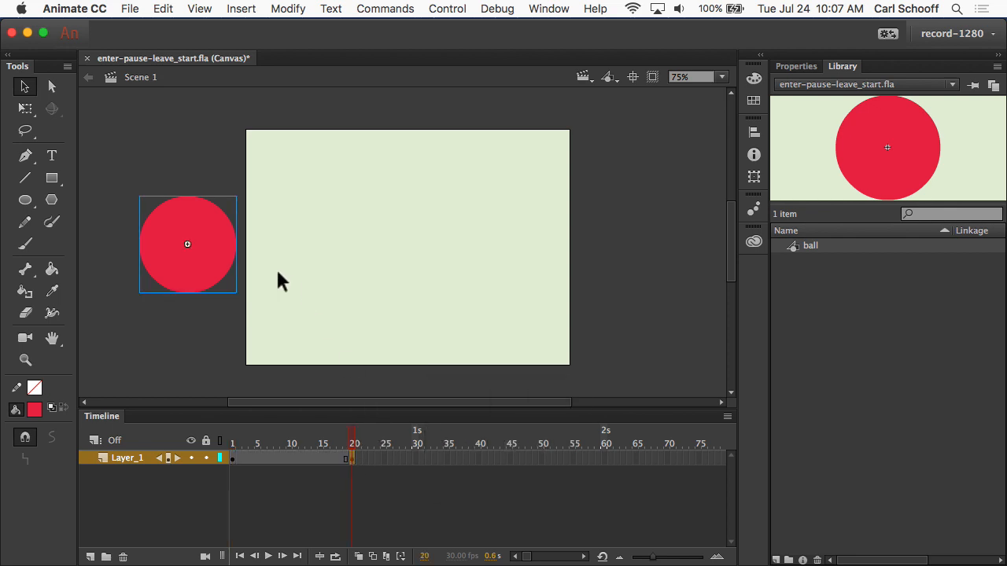
pyautogui.moveTo(554, 283)
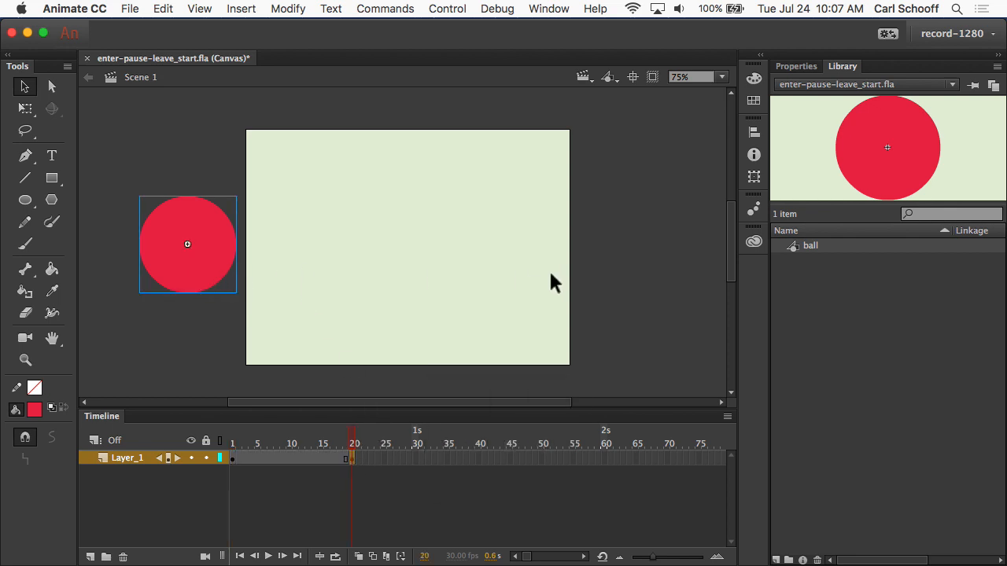
pyautogui.moveTo(187, 244); pyautogui.dragTo(394, 244)
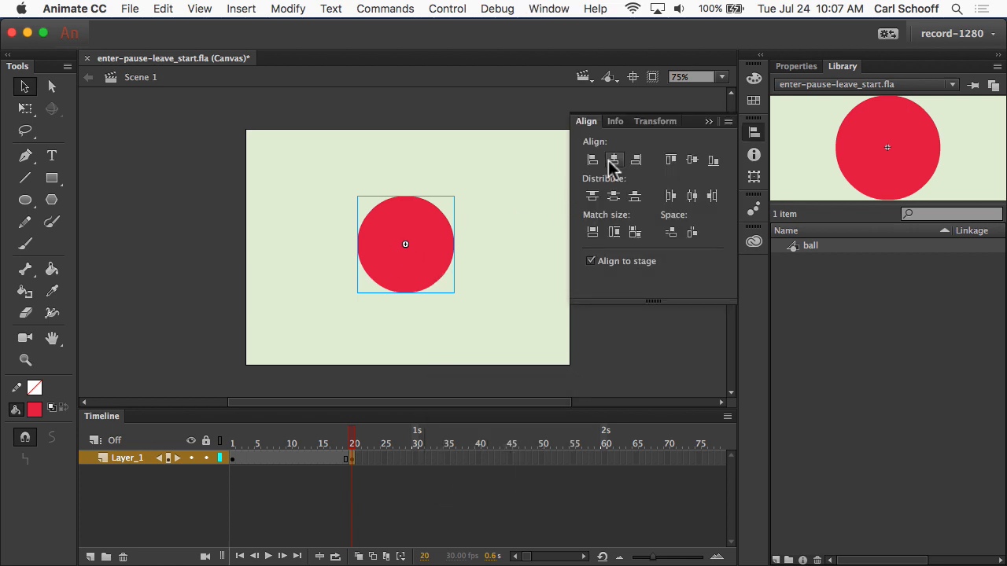
pyautogui.click(614, 161)
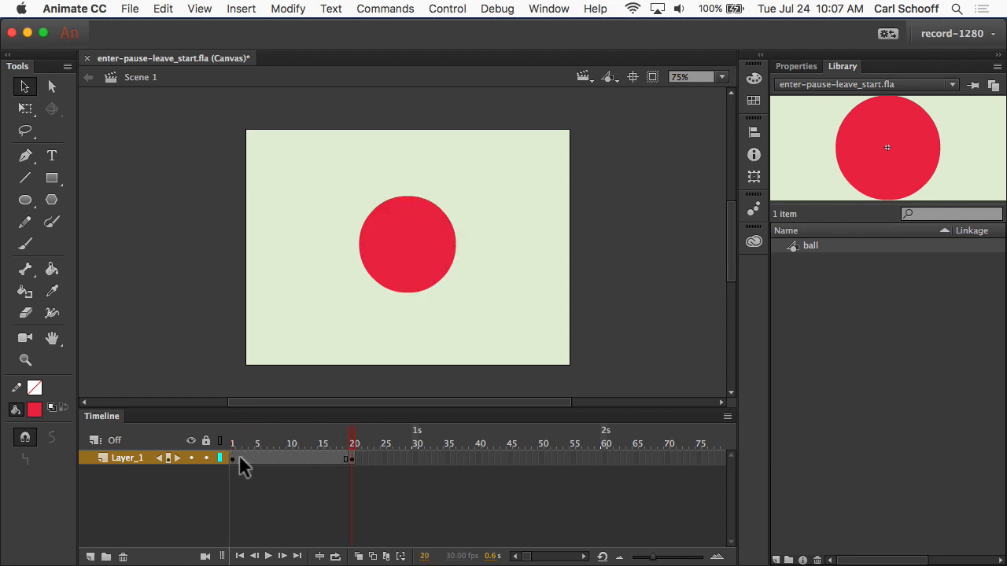
# Step: Apply Create Classic Tween to the frame span between 1 and 20 for the ball's entrance
pyautogui.rightClick(244, 460)
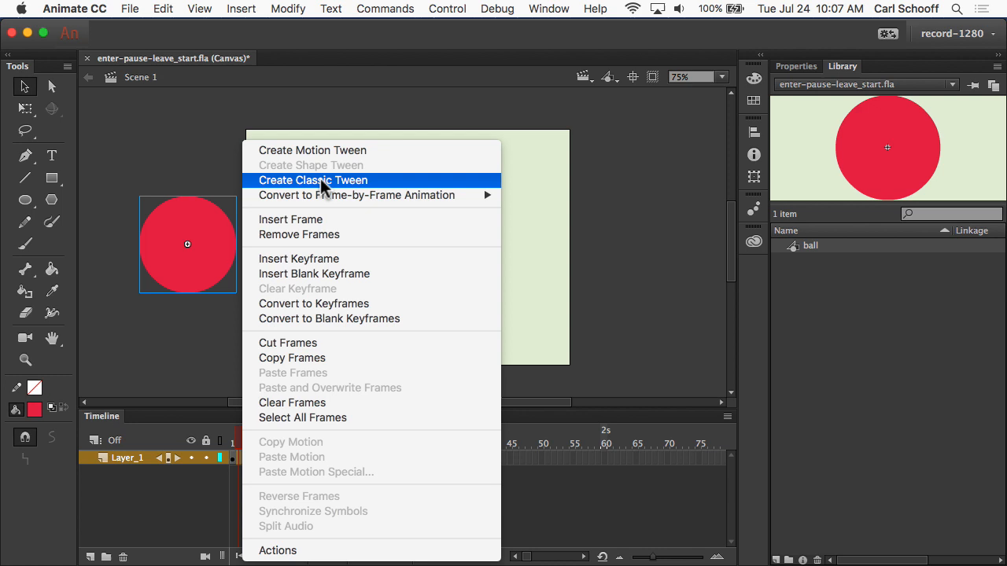
pyautogui.click(314, 179)
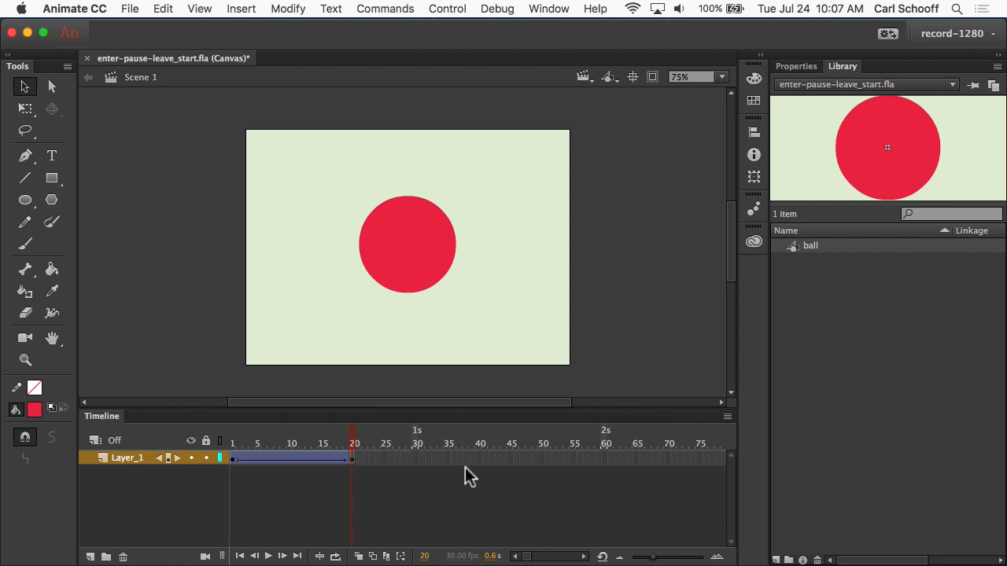
pyautogui.moveTo(585, 472)
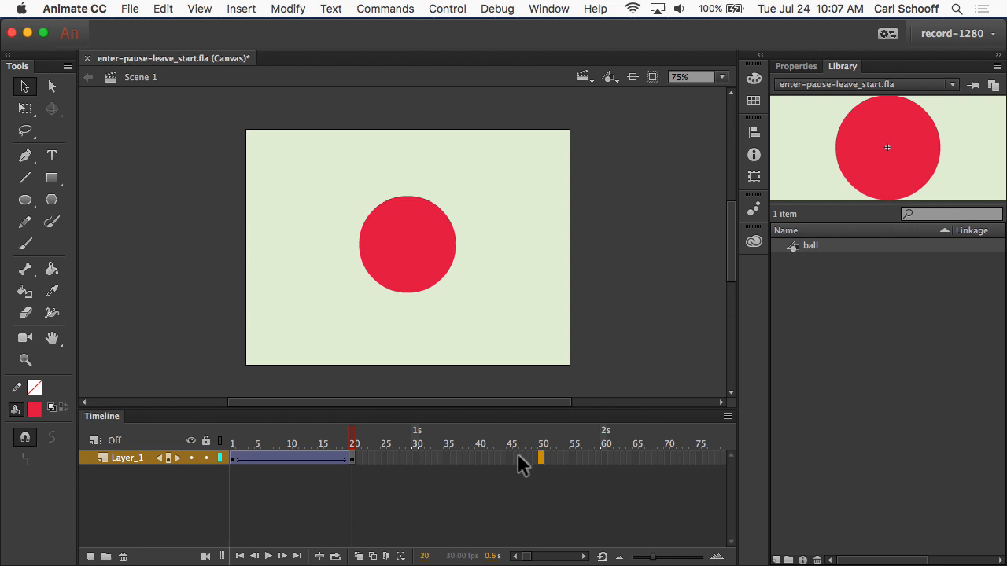
# Step: Add keyframes at 50 and 70, moving the ball past the stage's right edge at frame 70
pyautogui.press('F6')
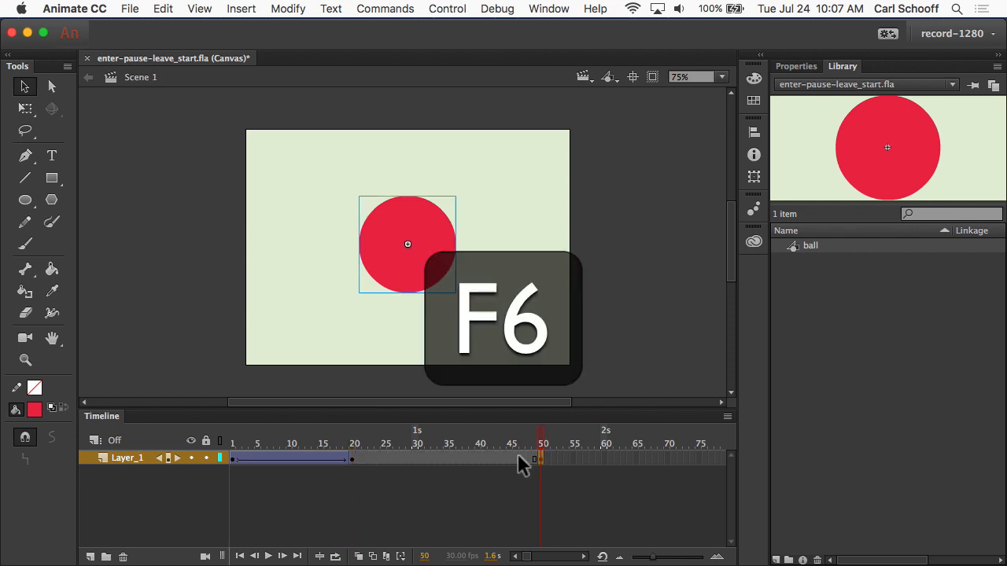
pyautogui.press('F6')
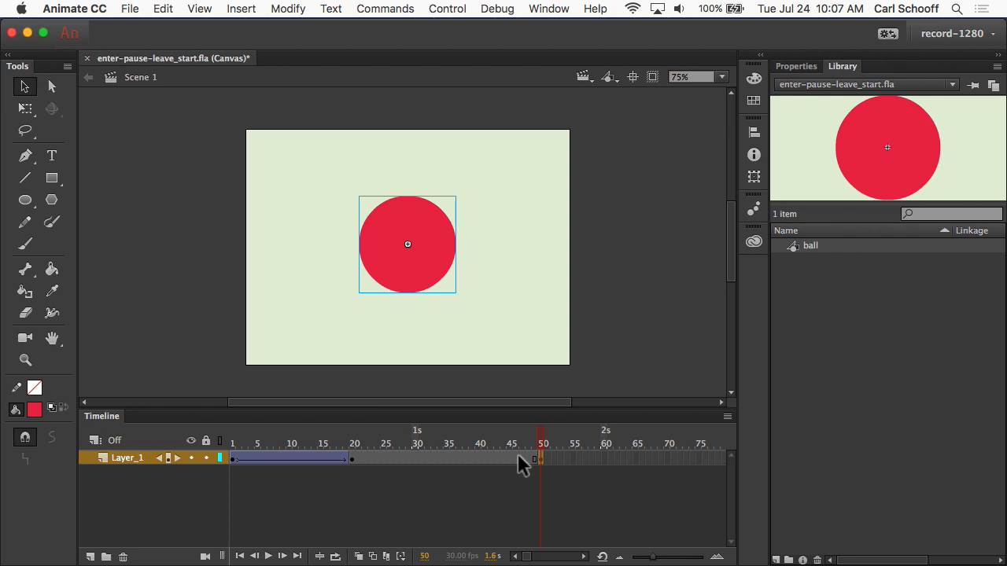
pyautogui.moveTo(673, 469)
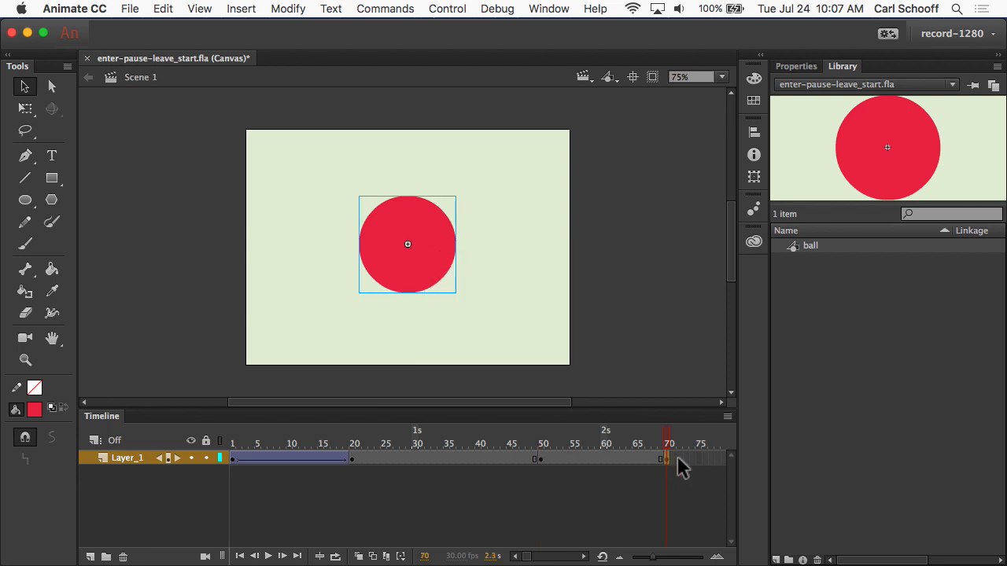
pyautogui.moveTo(408, 244); pyautogui.dragTo(459, 244)
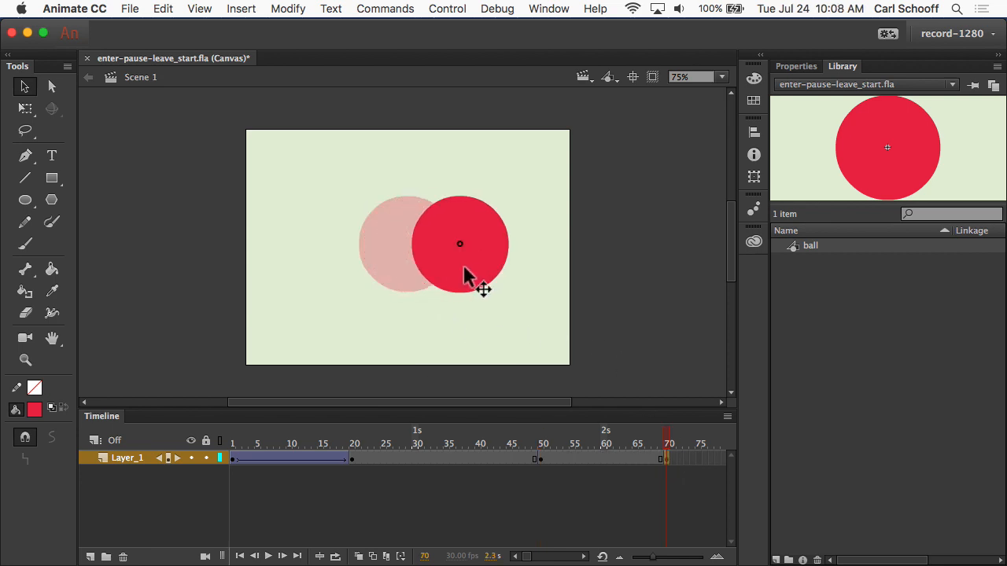
pyautogui.moveTo(459, 244); pyautogui.dragTo(626, 244)
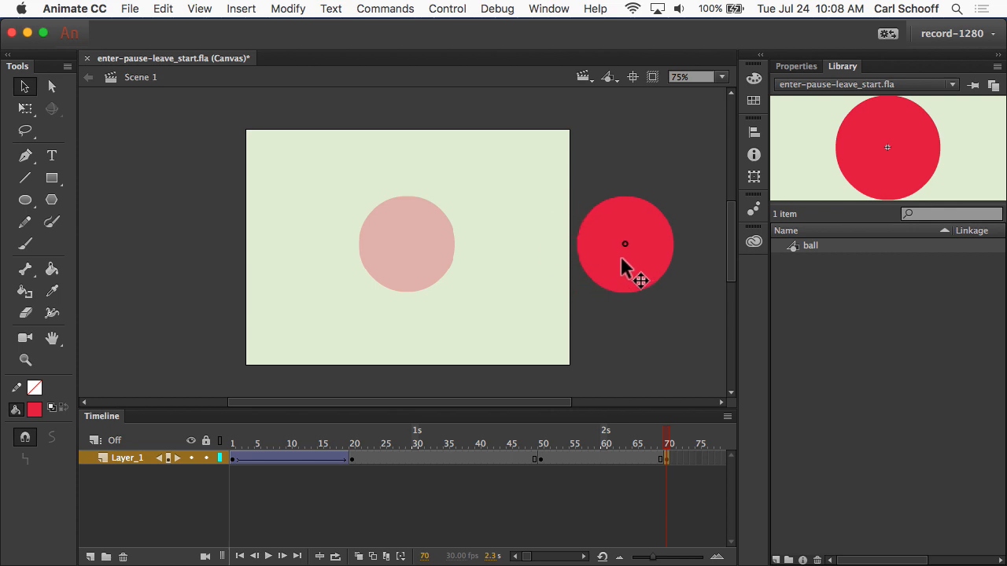
pyautogui.click(566, 458)
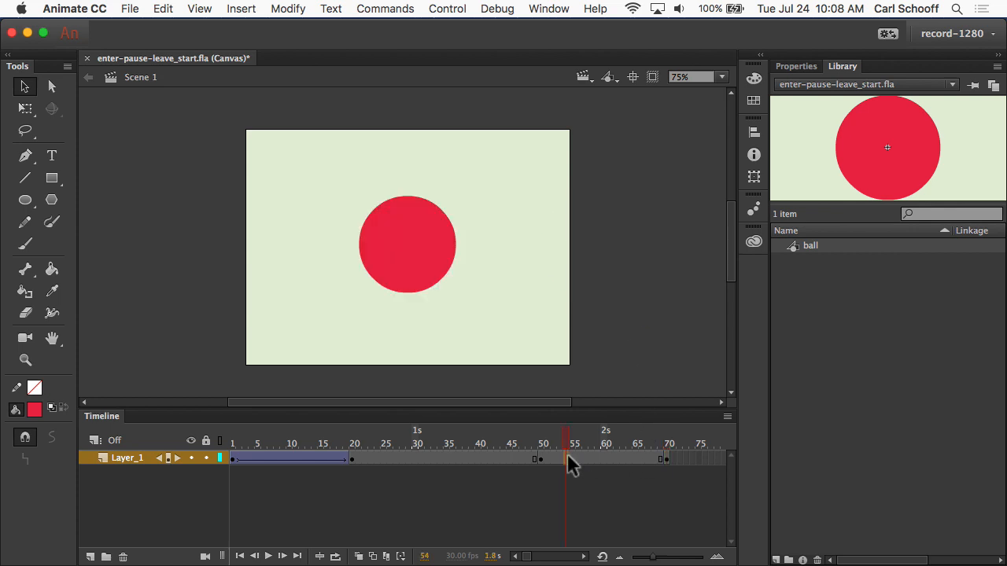